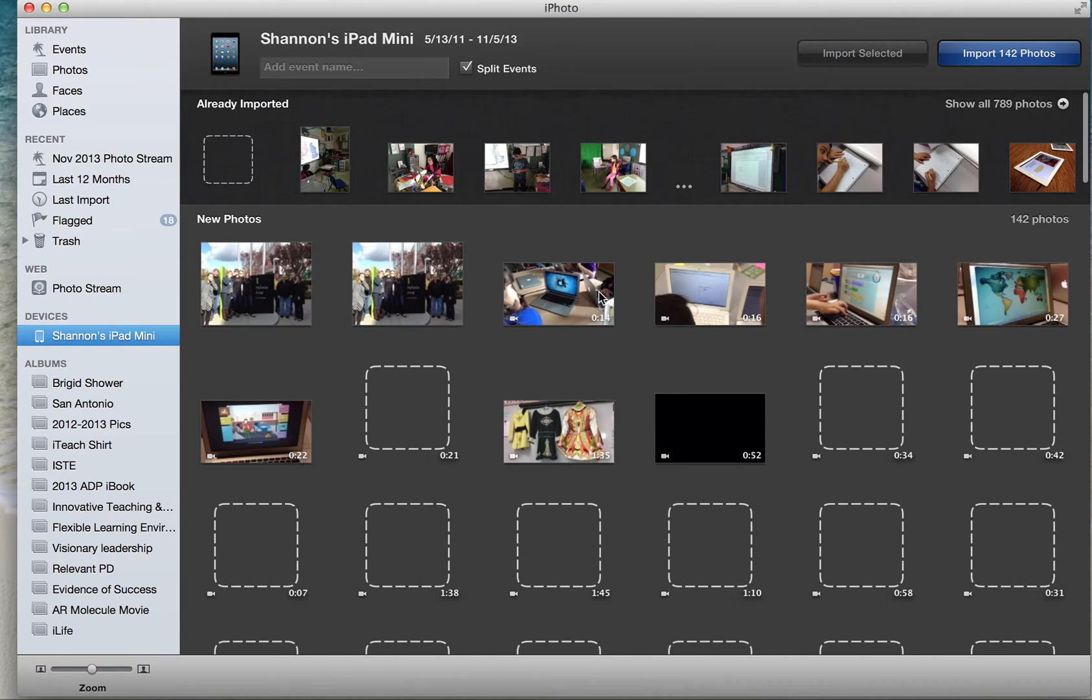
# Scroll to the end of the iPad's 142 new photos and select the last thumbnail.
pyautogui.scroll(-3)
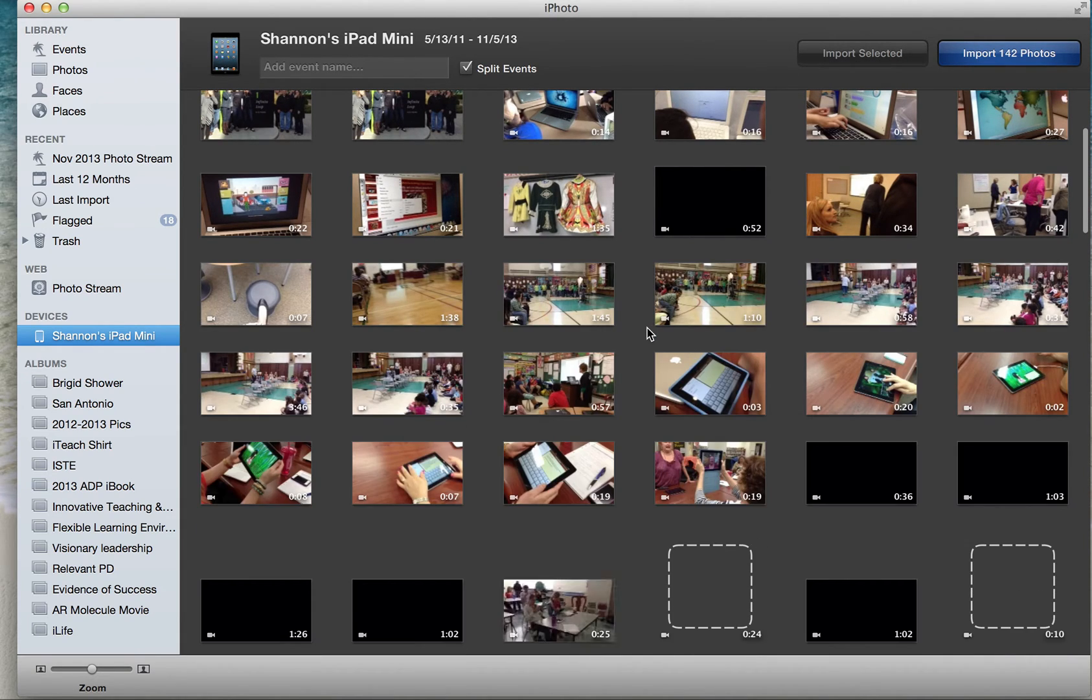
pyautogui.scroll(-3)
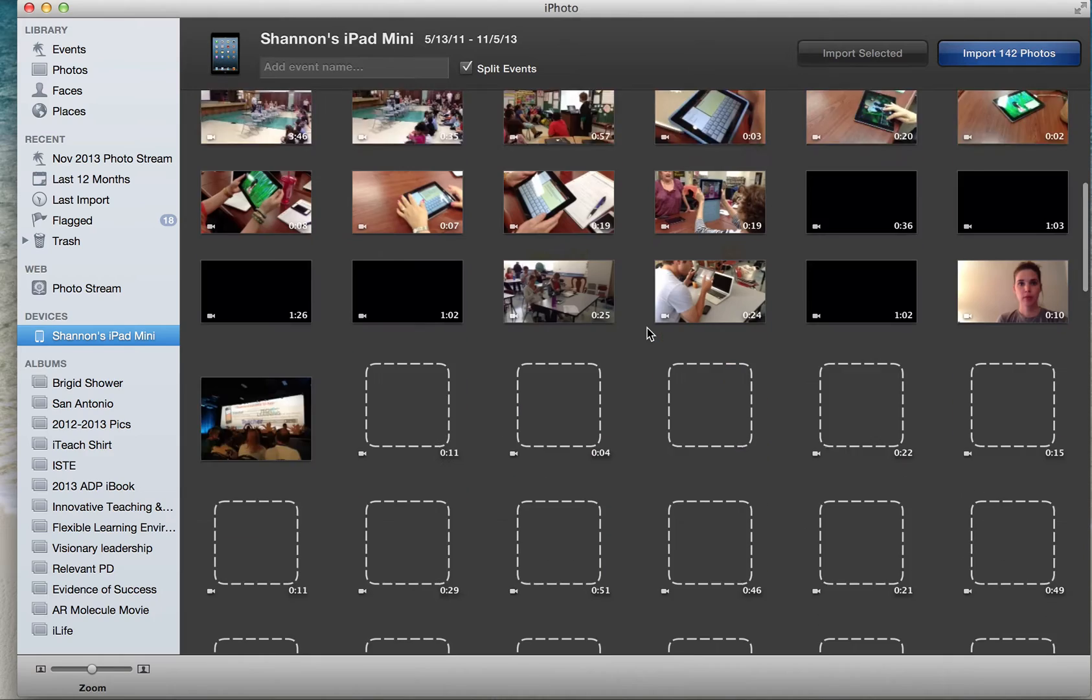
pyautogui.scroll(-3)
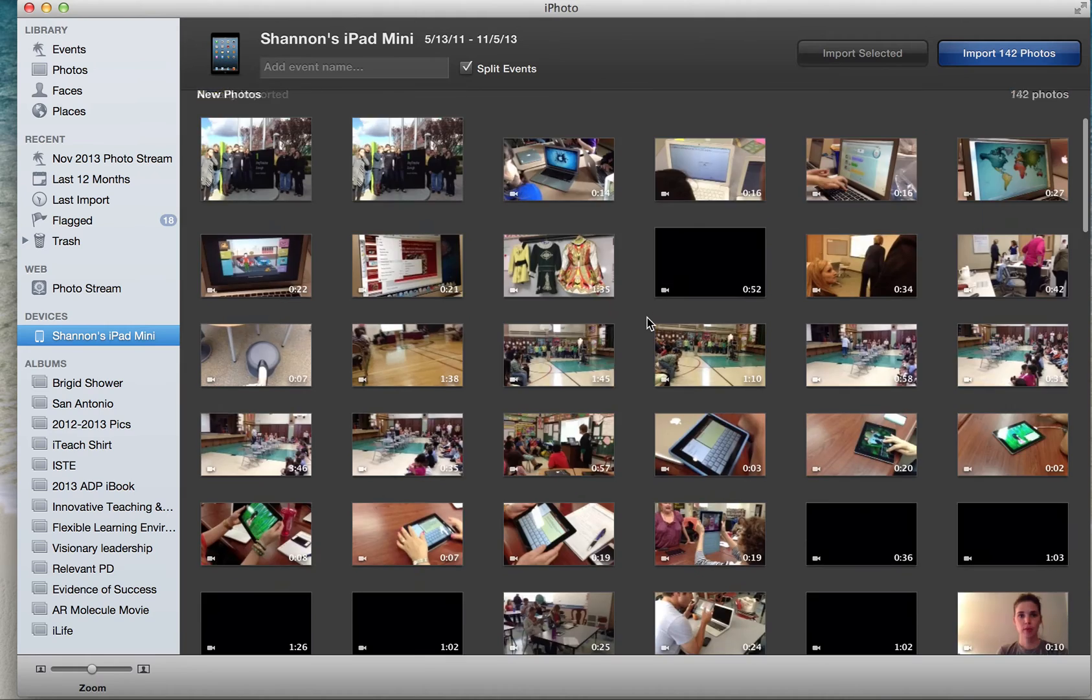
pyautogui.scroll(-3)
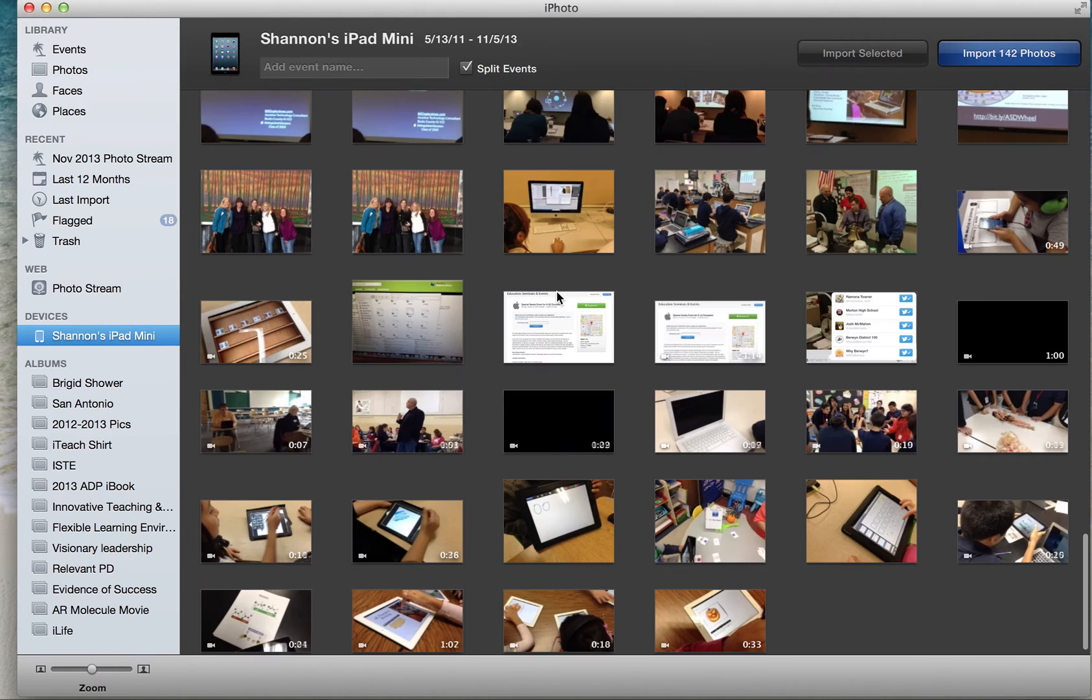
pyautogui.click(710, 609)
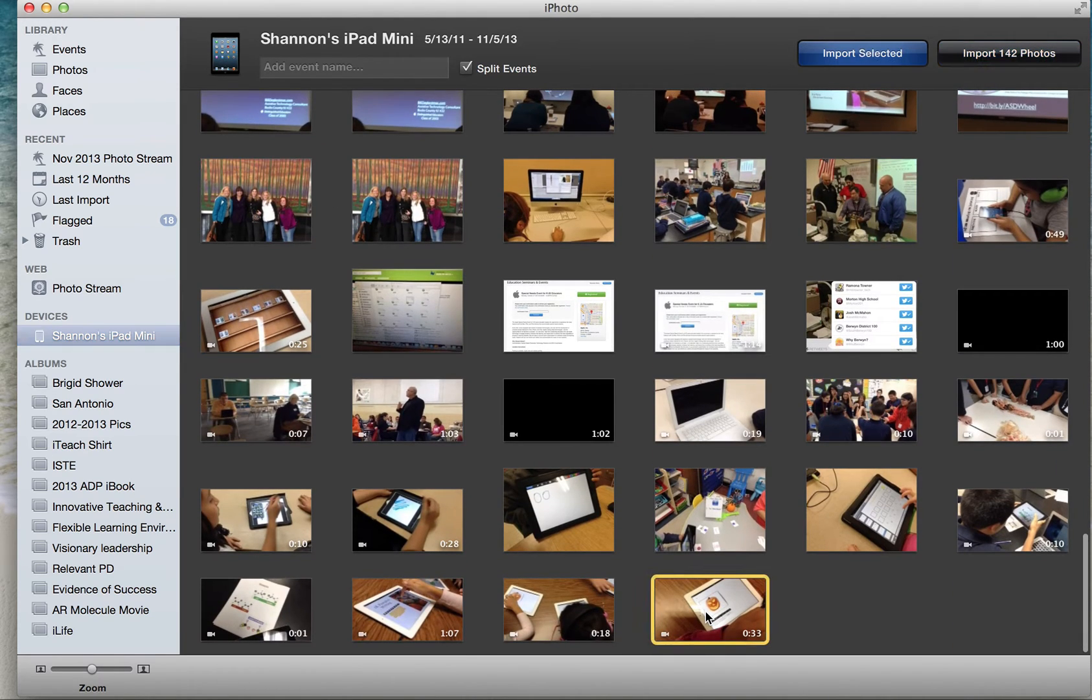
# Add two more tablet photos to the selection and import only the three chosen.
pyautogui.click(565, 610)
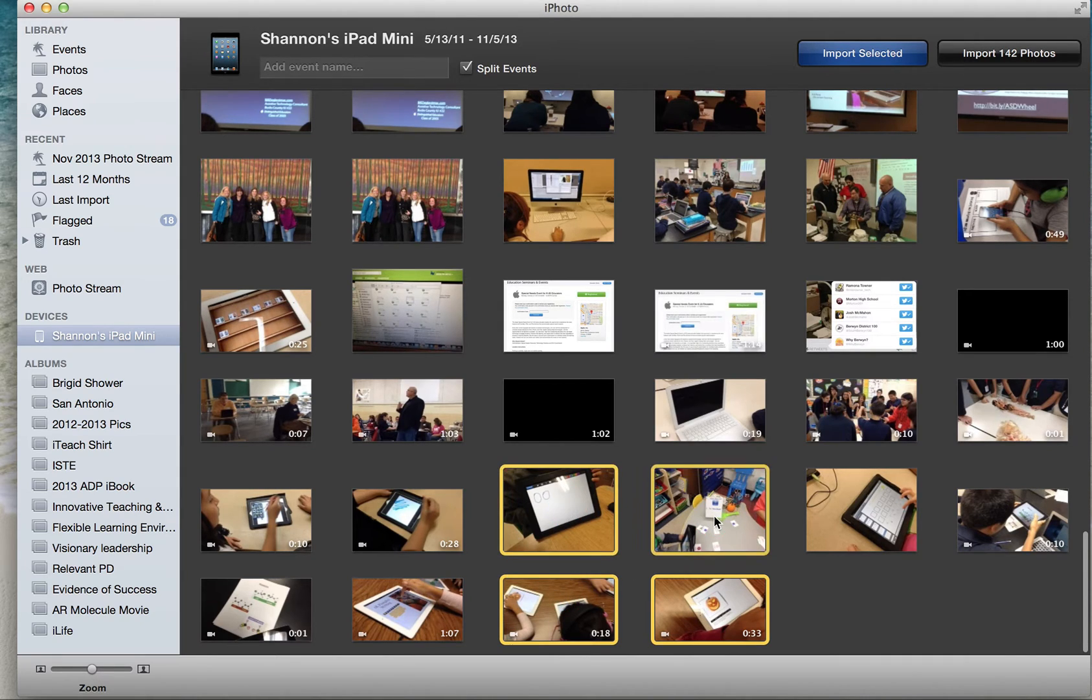
pyautogui.click(862, 509)
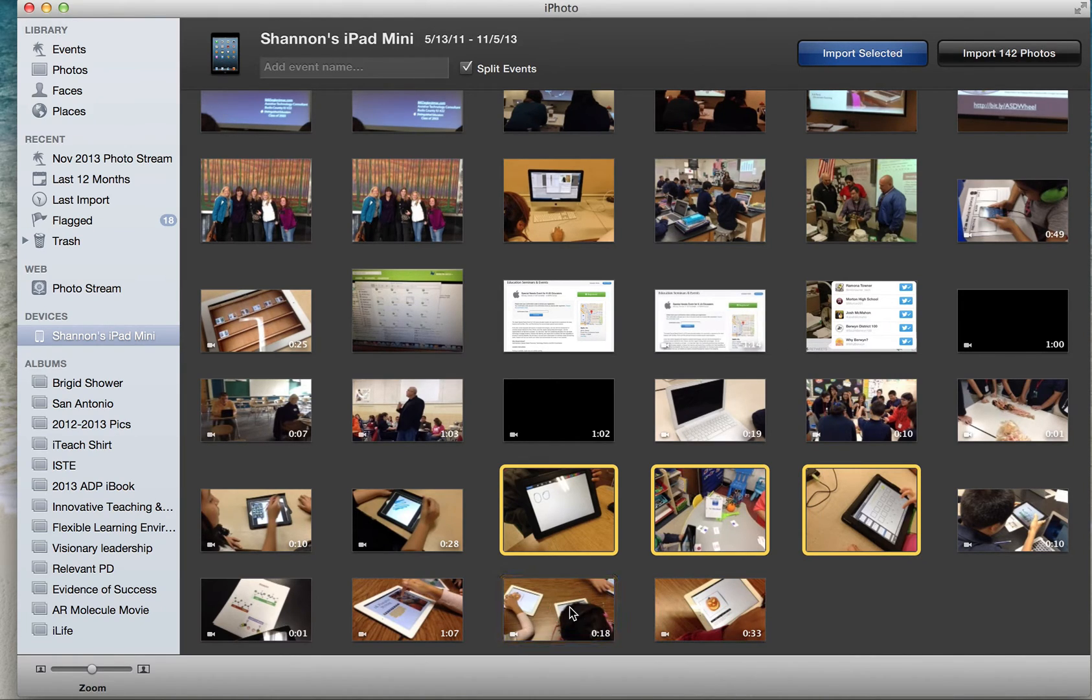
pyautogui.click(863, 54)
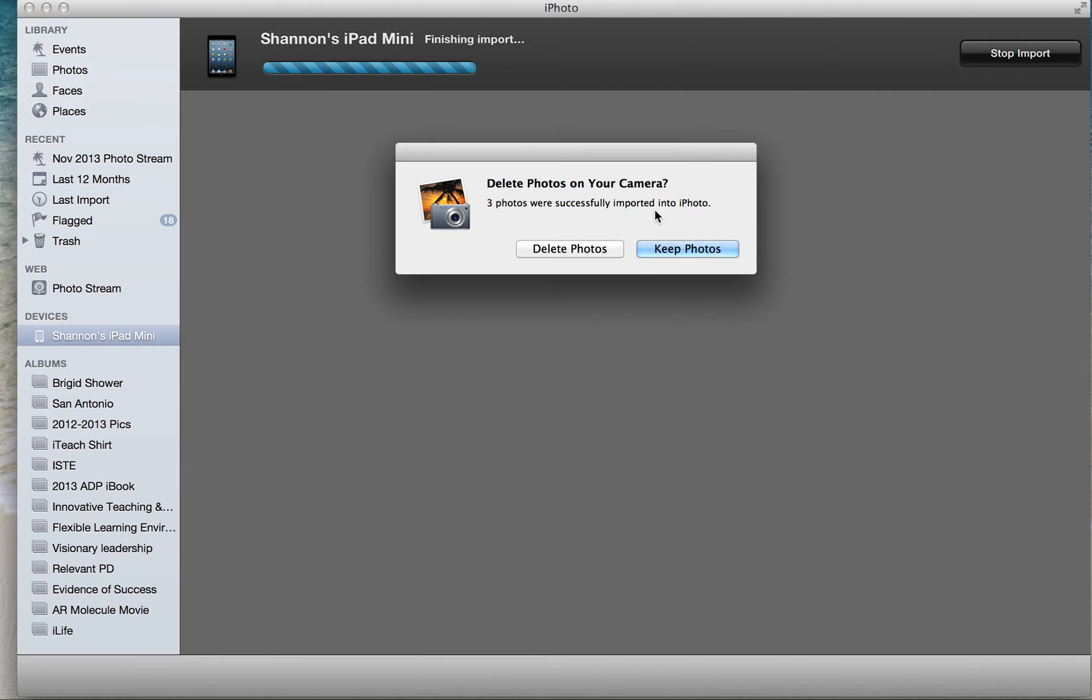
pyautogui.moveTo(676, 256)
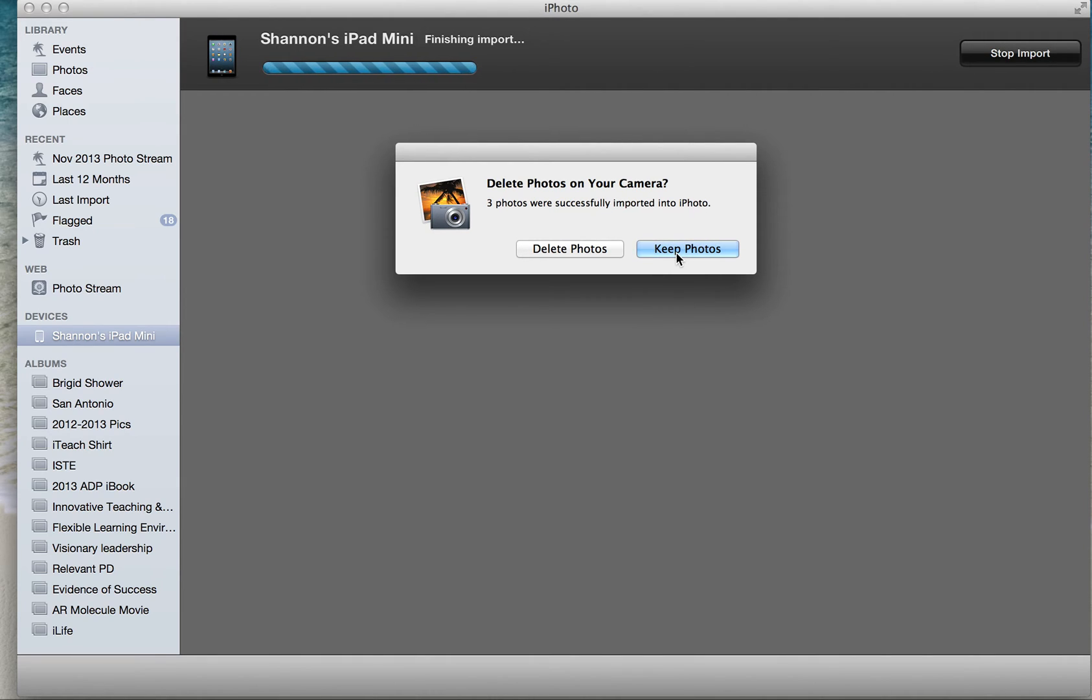
# Choose Keep Photos so the originals stay on the iPad.
pyautogui.click(686, 249)
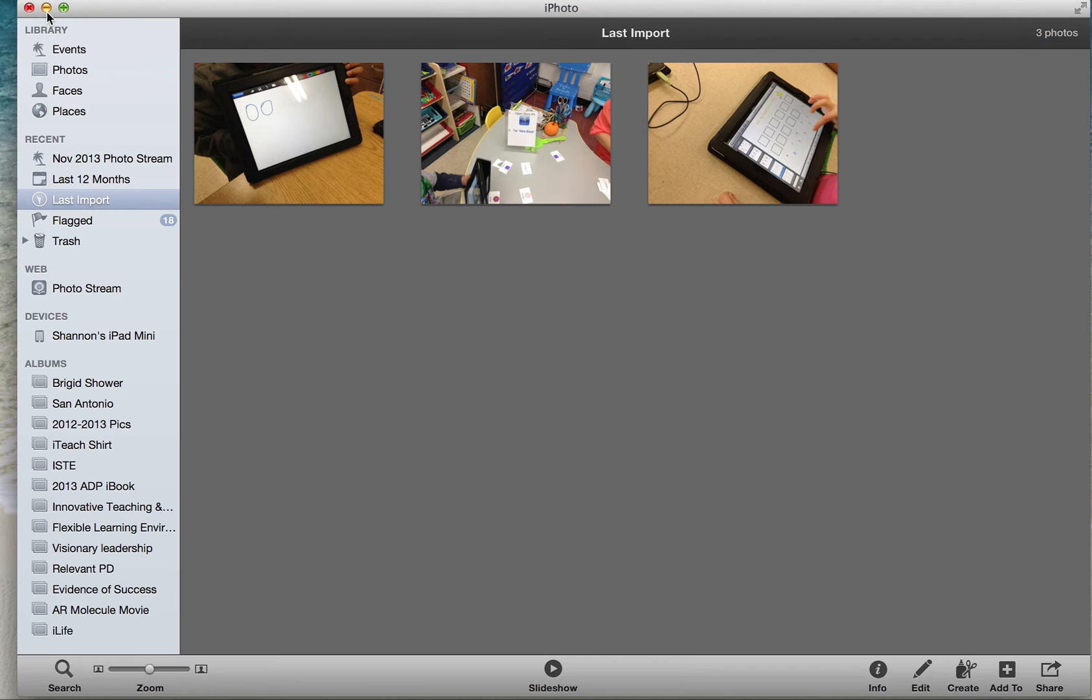
# Minimize the iPhoto window down to the Dock.
pyautogui.click(44, 8)
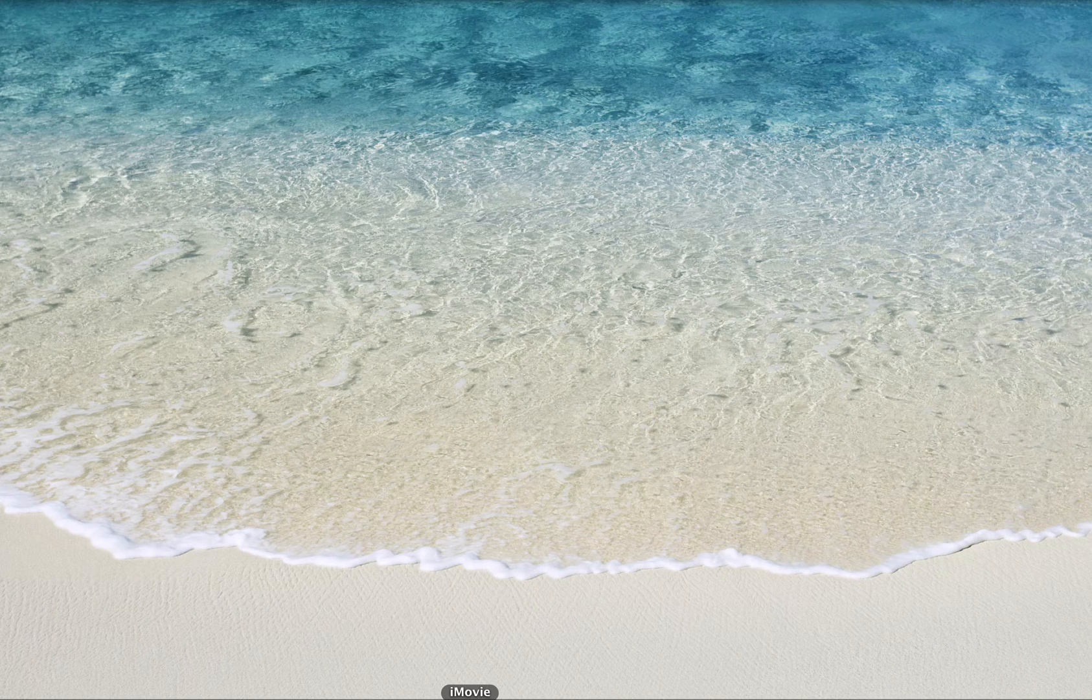
# Launch iMovie from the Dock and zoom its window to full size.
pyautogui.click(470, 692)
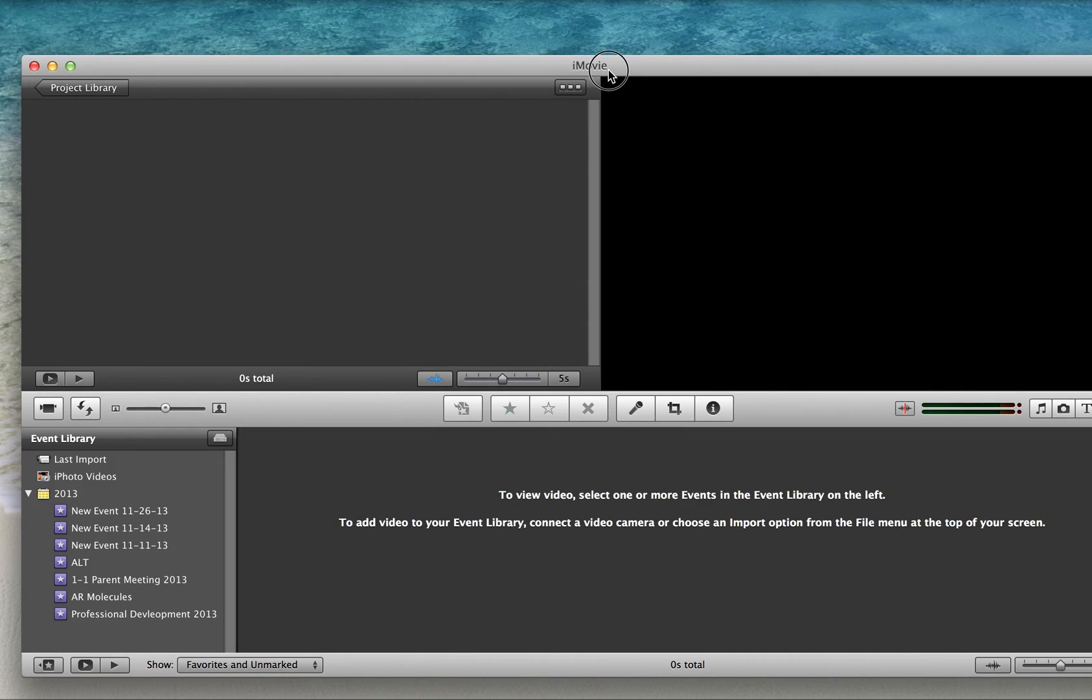
pyautogui.click(118, 510)
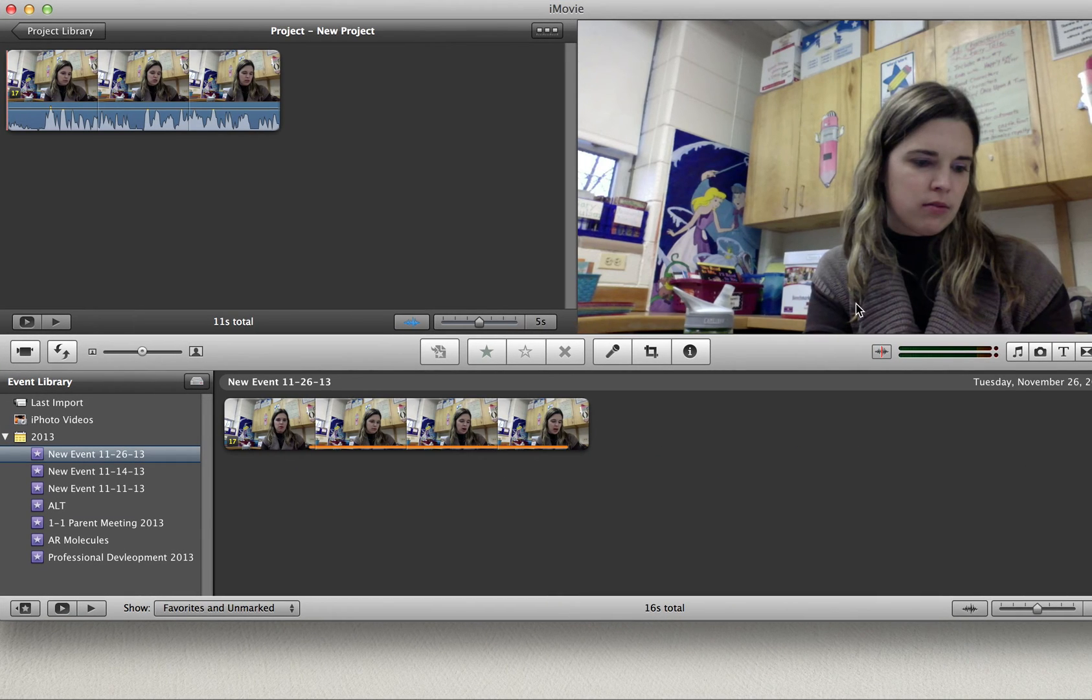
pyautogui.moveTo(1042, 365)
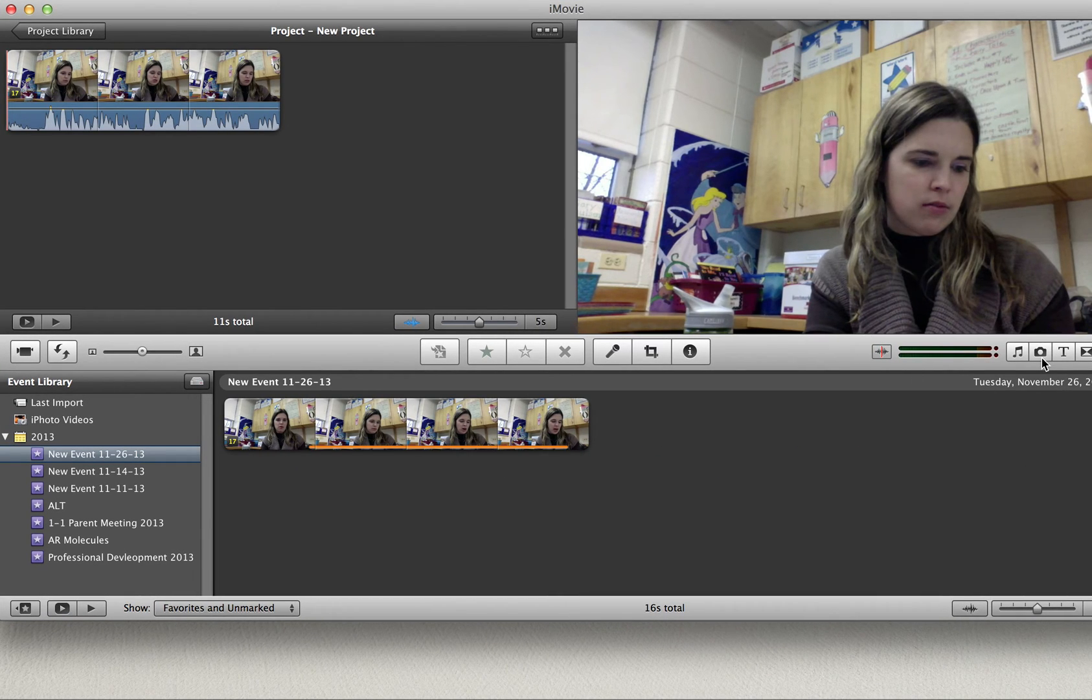
# Show the Photos browser and scroll through the iPhoto Events thumbnails.
pyautogui.click(1039, 351)
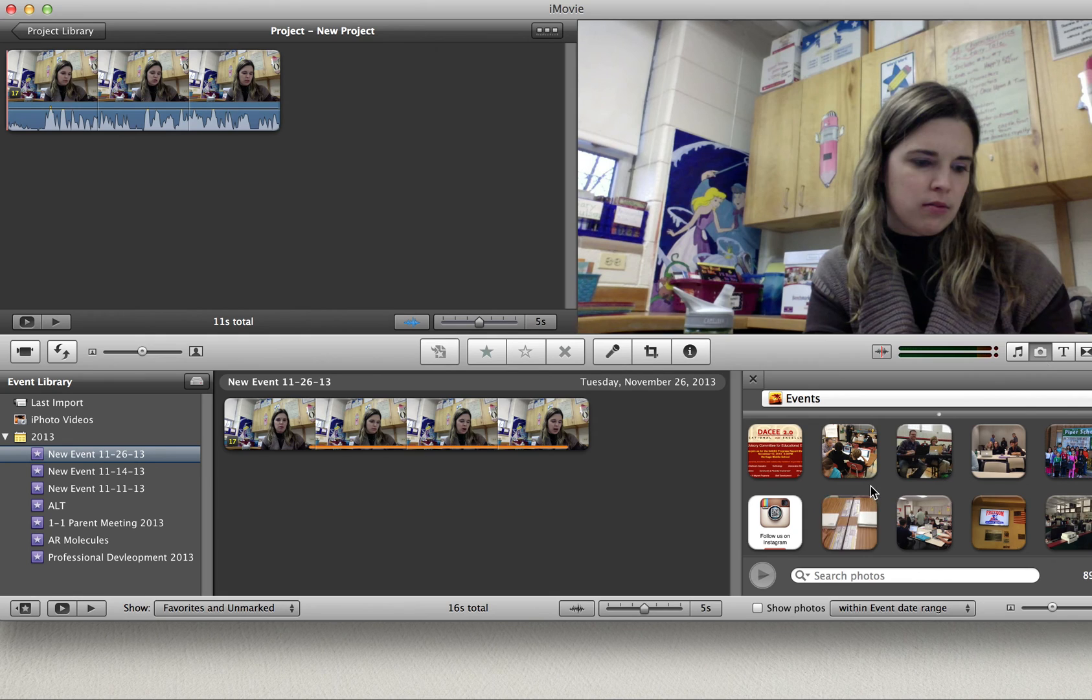
pyautogui.scroll(-3)
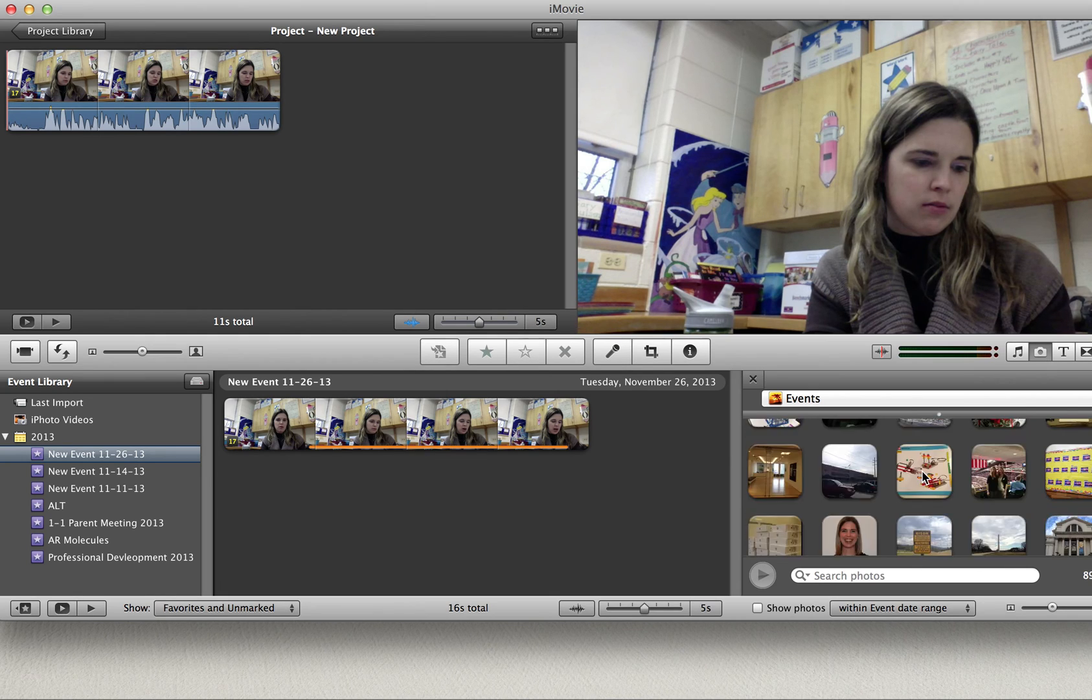